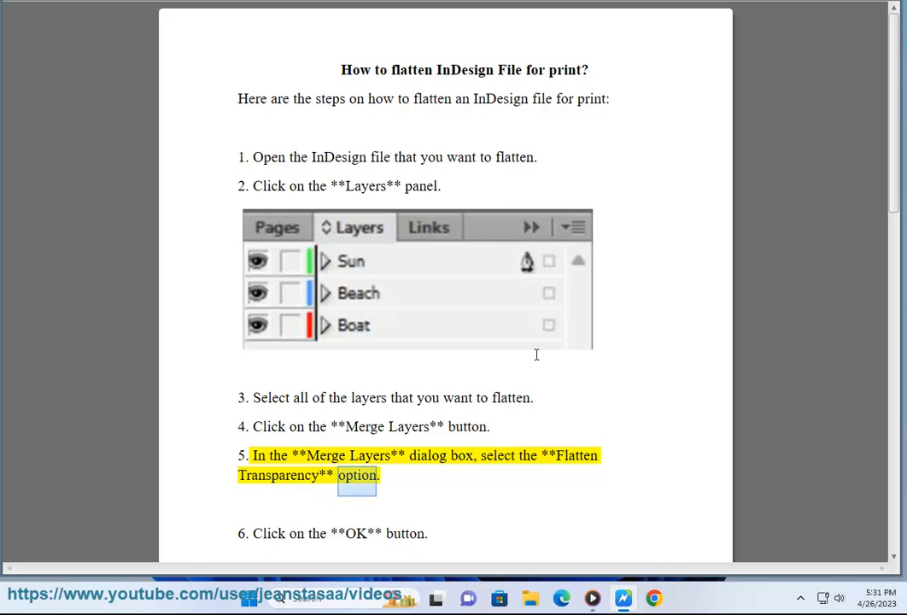
{"action": "scroll", "scroll_direction": "down", "scroll_amount": 3}
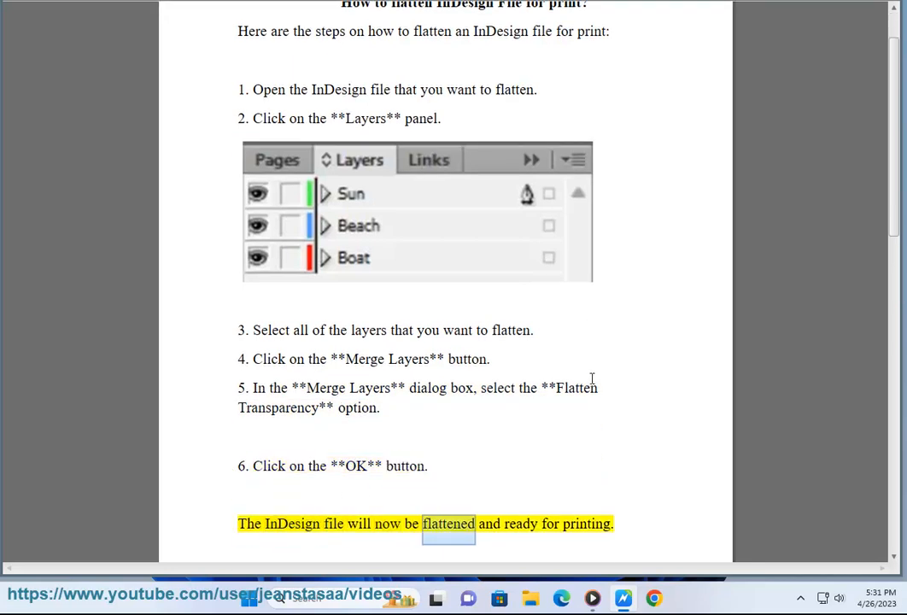
{"action": "scroll", "scroll_direction": "down", "scroll_amount": 3}
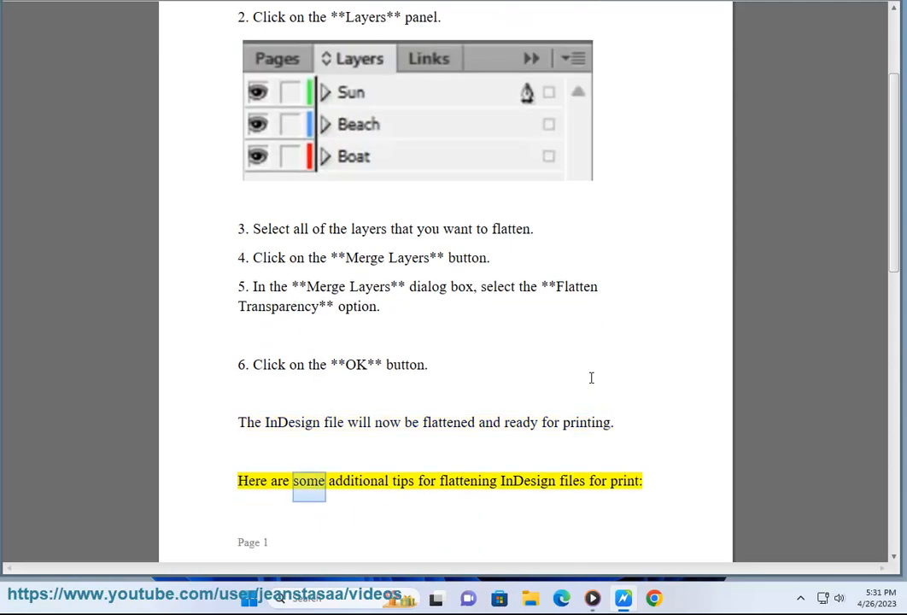
{"action": "scroll", "scroll_direction": "down", "scroll_amount": 3}
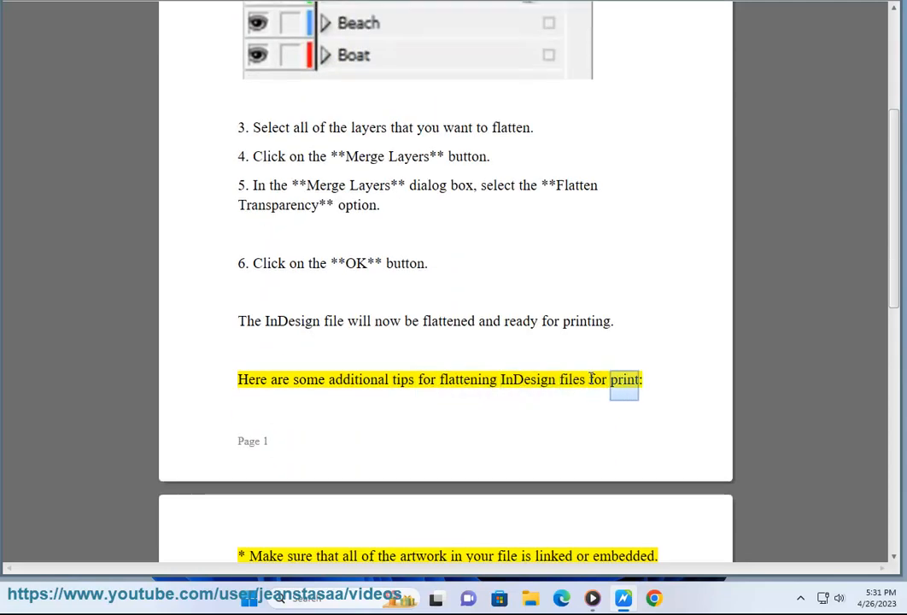
{"action": "scroll", "scroll_direction": "down", "scroll_amount": 3}
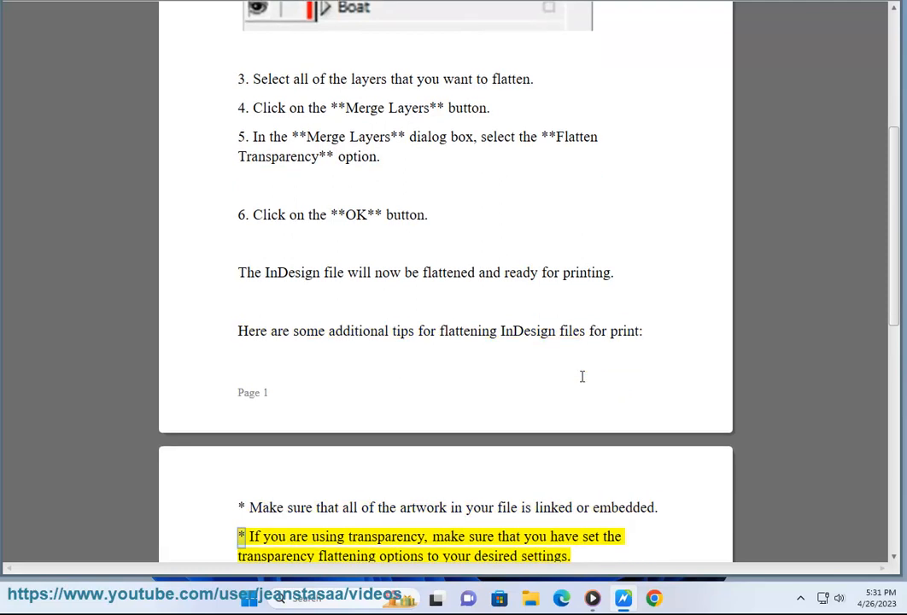
{"action": "double_click", "coordinate": [481, 536]}
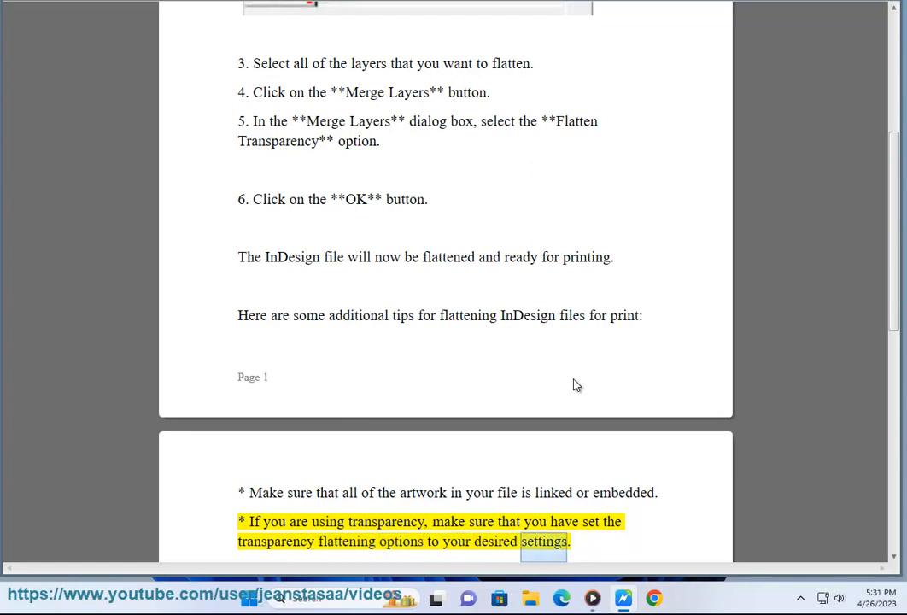
{"action": "scroll", "scroll_direction": "down", "scroll_amount": 3}
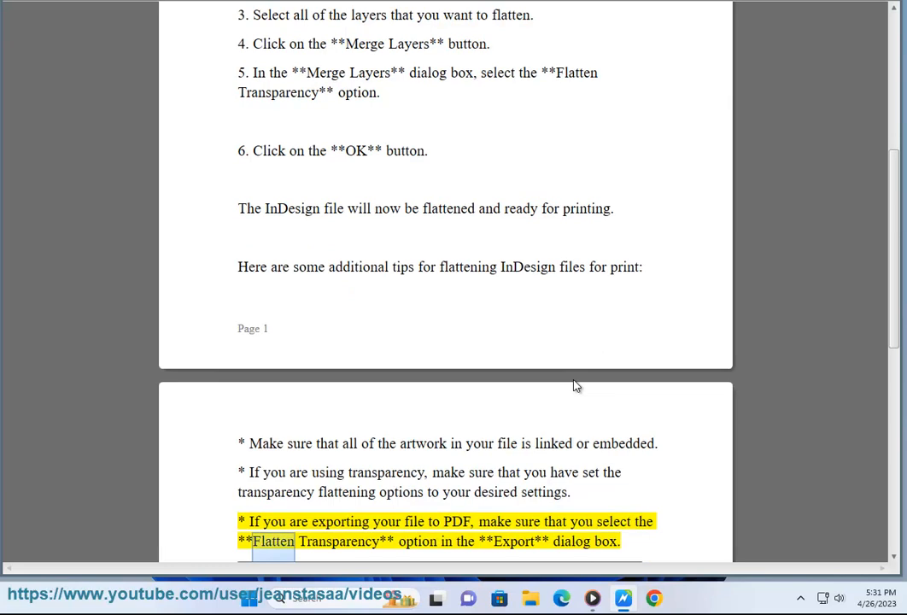
{"action": "scroll", "scroll_direction": "down", "scroll_amount": 3}
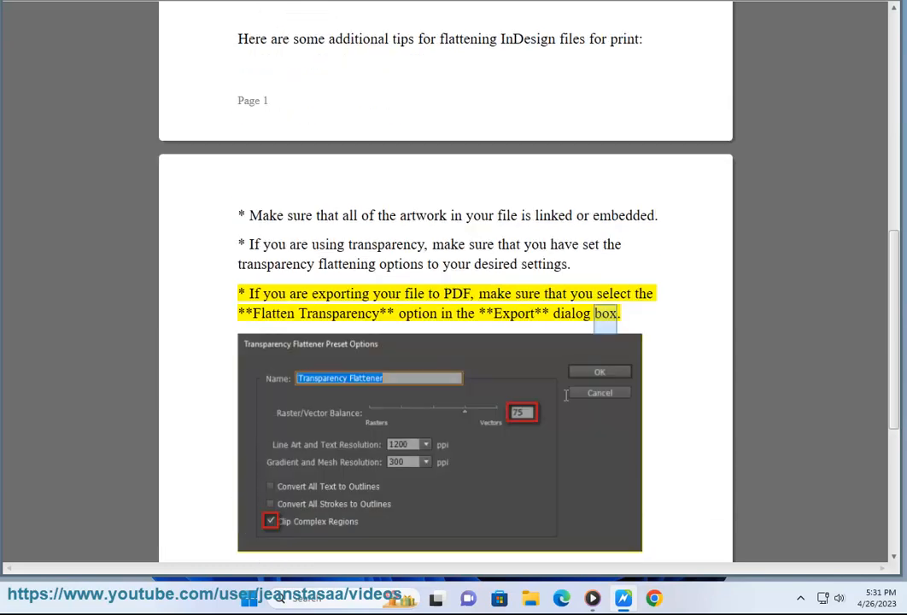
{"action": "scroll", "scroll_direction": "down", "scroll_amount": 3}
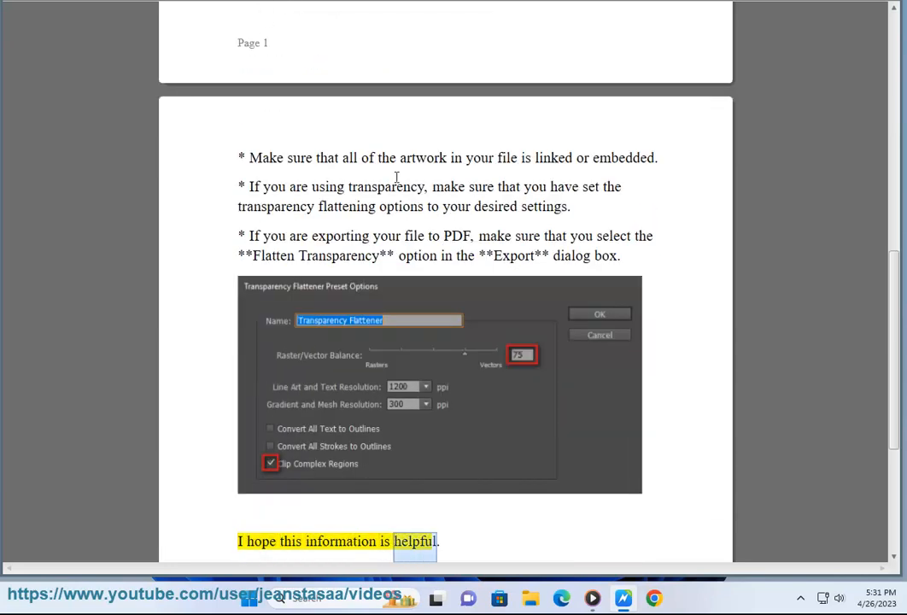